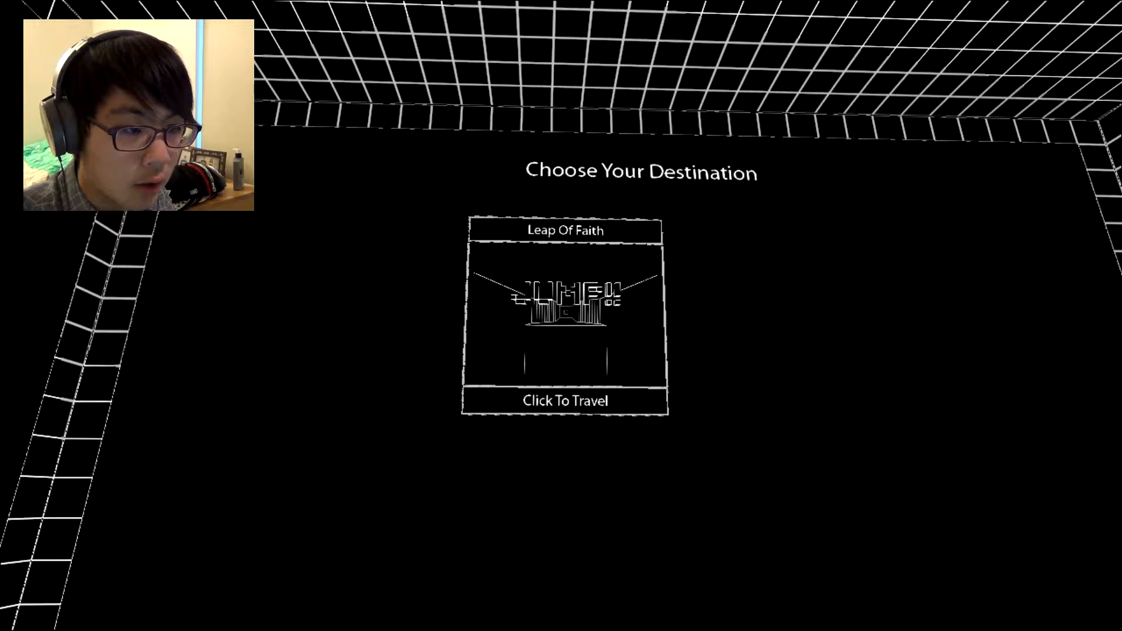
Step: Choose Leap Of Faith on the destination map to travel to the sheep sign
{"action": "left_click", "coordinate": [564, 400]}
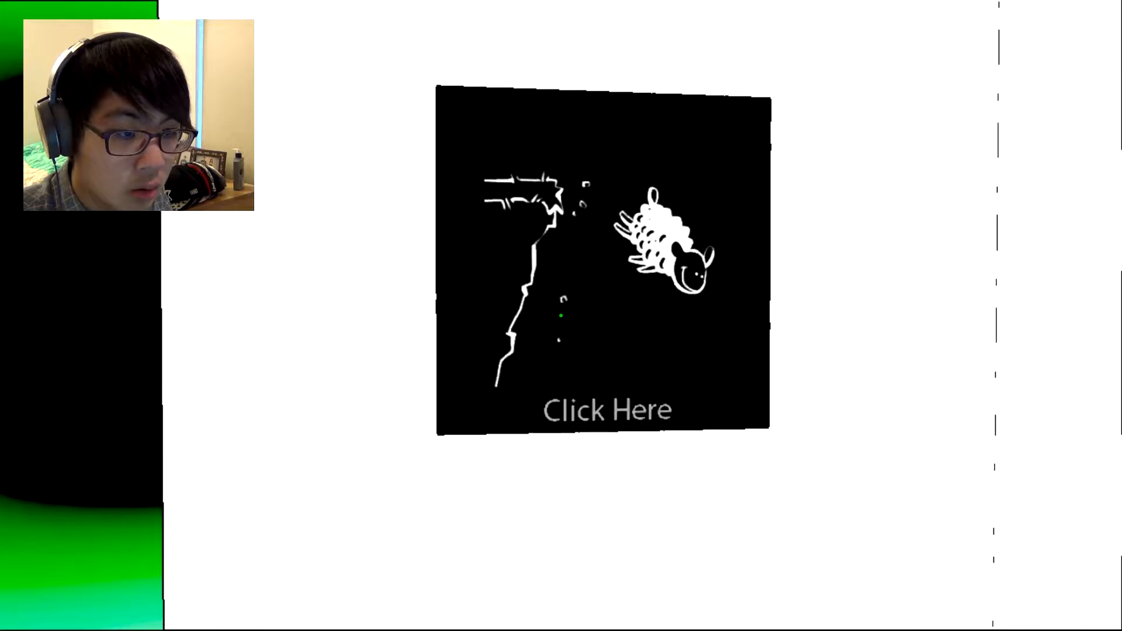
Step: Open the falling-sheep sign's message, then walk on to the rocket sign
{"action": "left_click", "coordinate": [607, 410]}
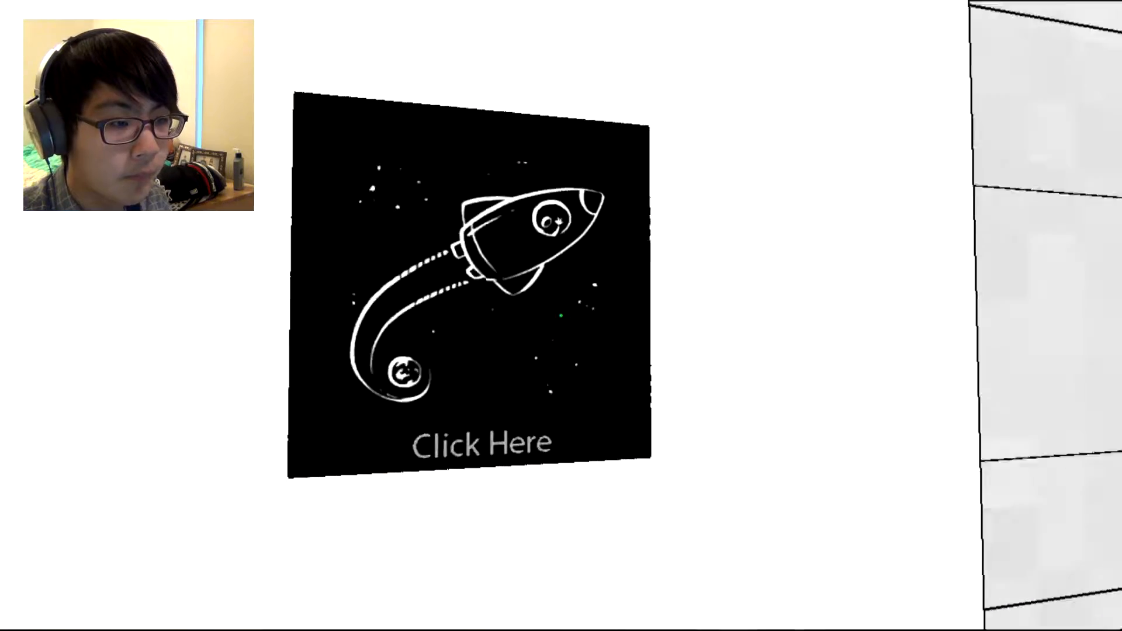
Step: Open the rocket sign's message and finish the area to reach the map
{"action": "left_click", "coordinate": [481, 442]}
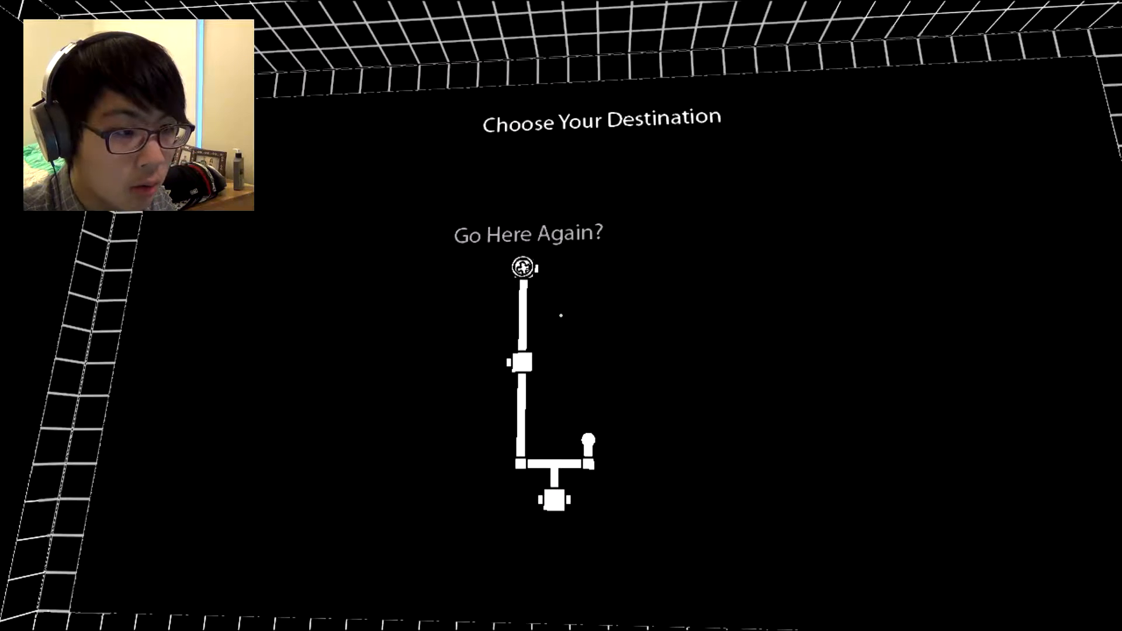
Step: Preview A Jump Too Far on the map and travel there
{"action": "left_click", "coordinate": [522, 267]}
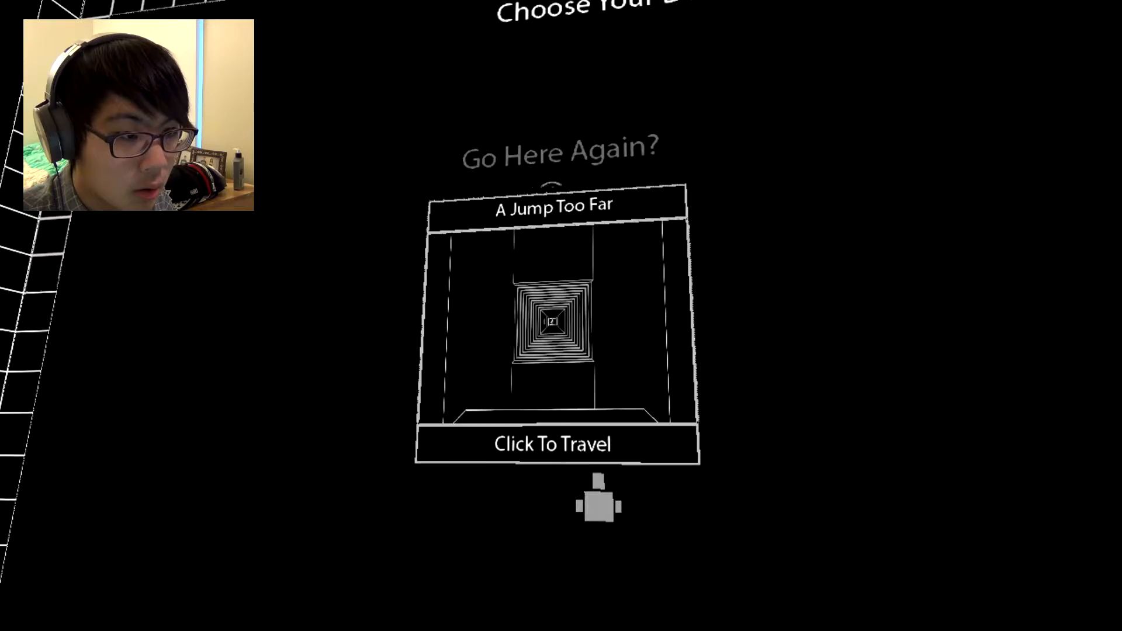
{"action": "left_click", "coordinate": [554, 443]}
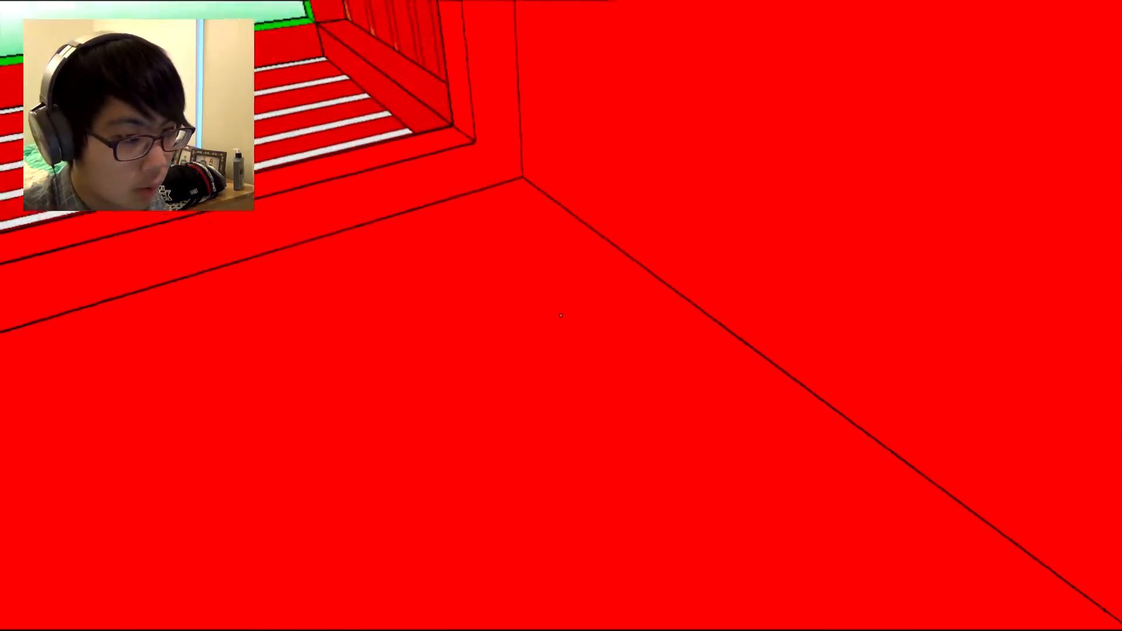
{"action": "mouse_move", "coordinate": [561, 315]}
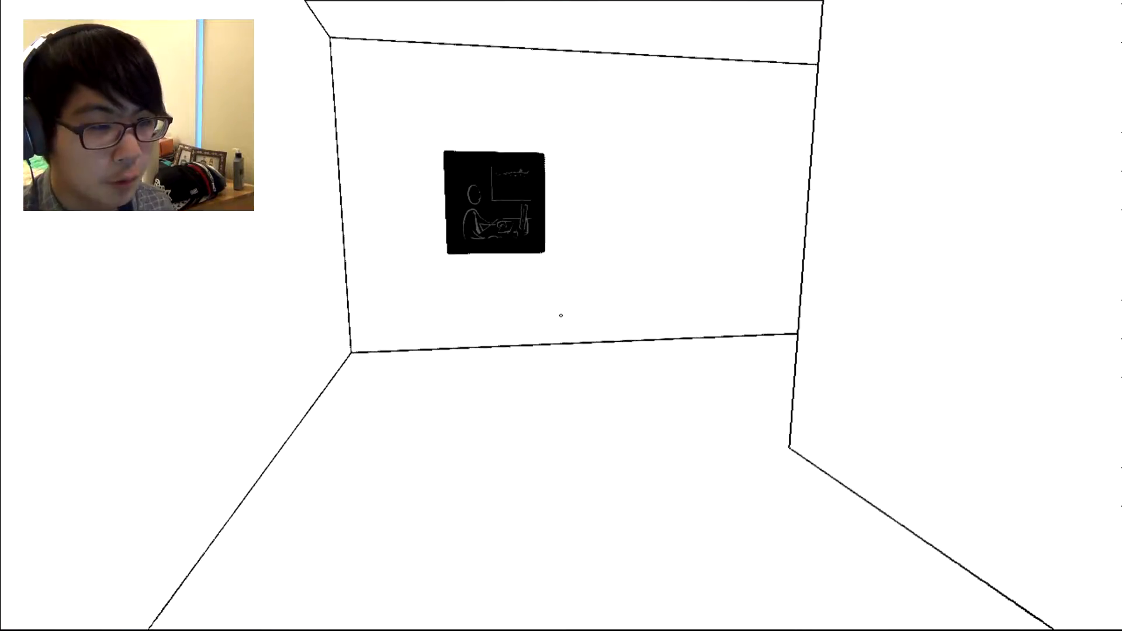
{"action": "left_click", "coordinate": [494, 201]}
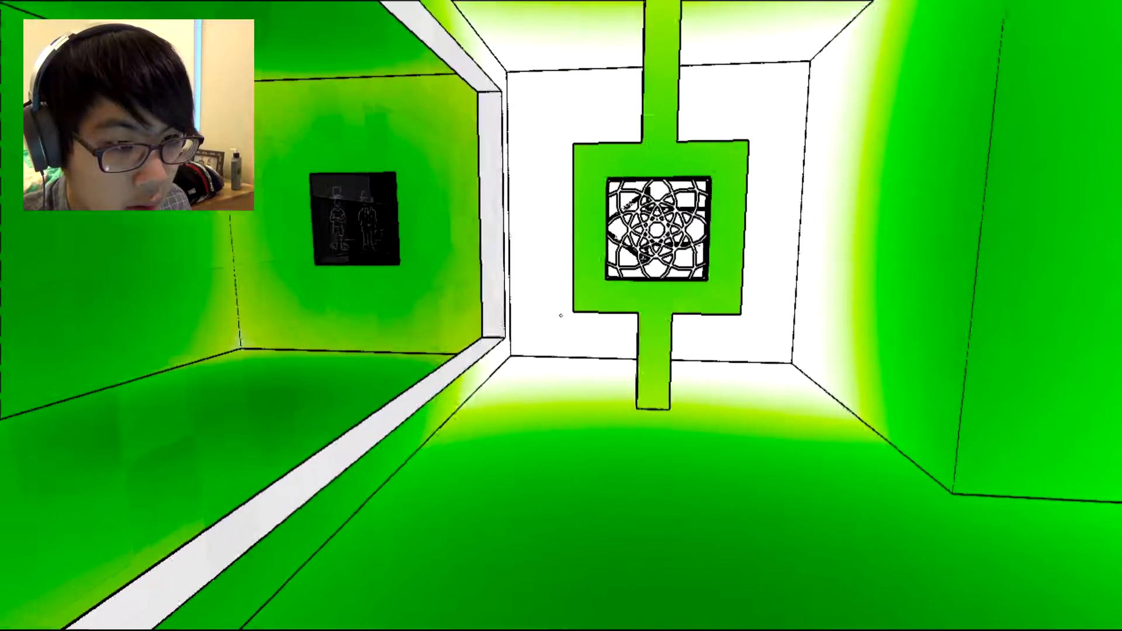
{"action": "mouse_move", "coordinate": [561, 316]}
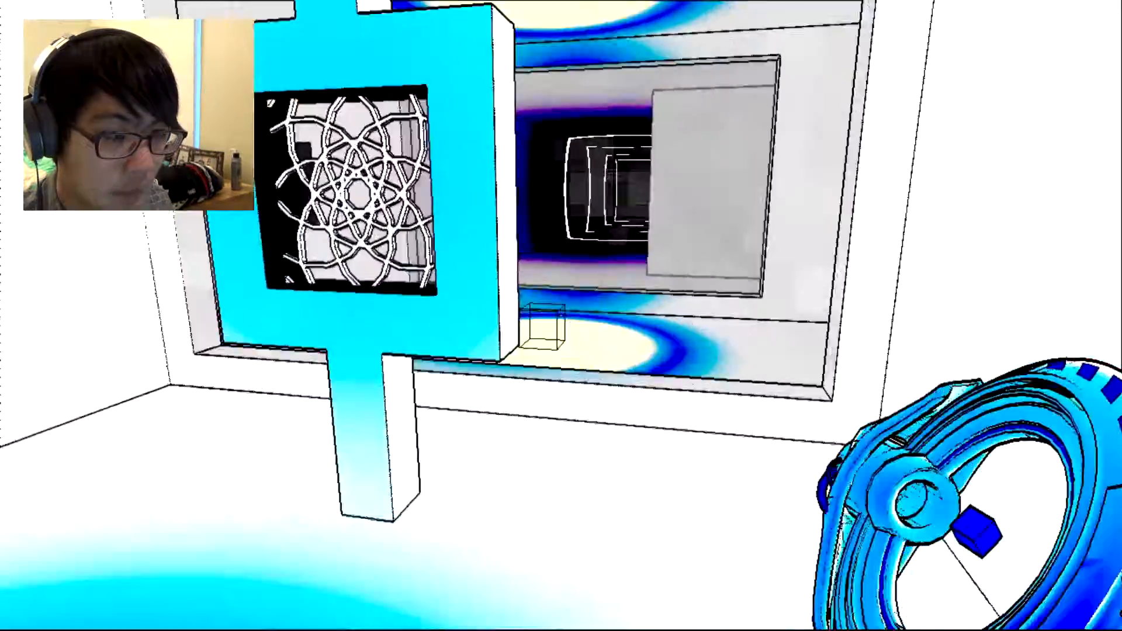
{"action": "mouse_move", "coordinate": [561, 315]}
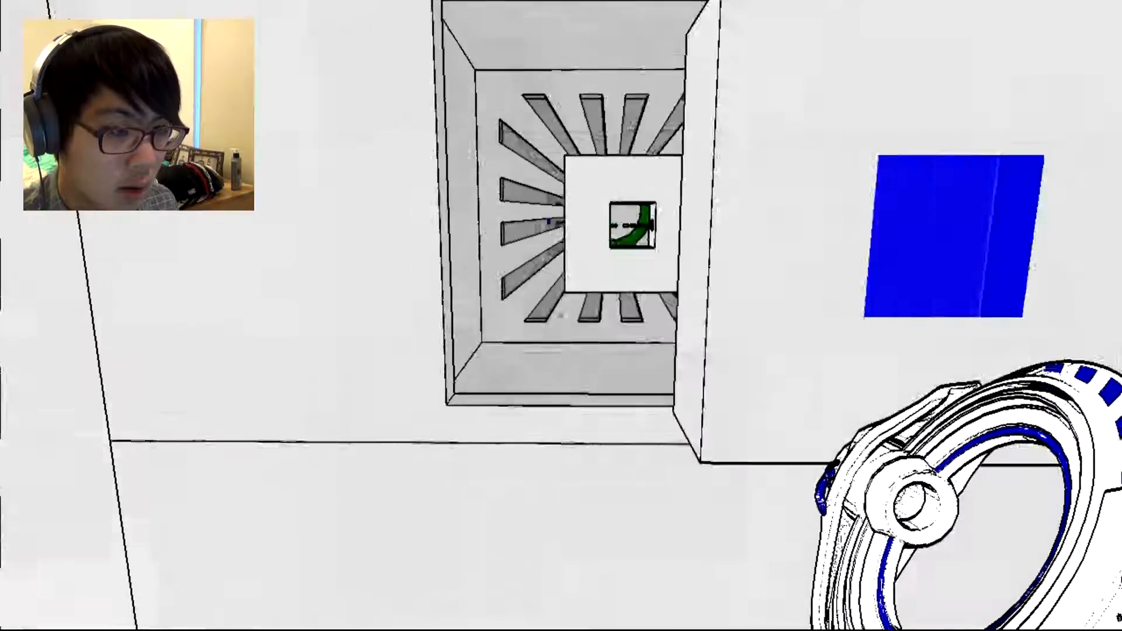
{"action": "mouse_move", "coordinate": [561, 315]}
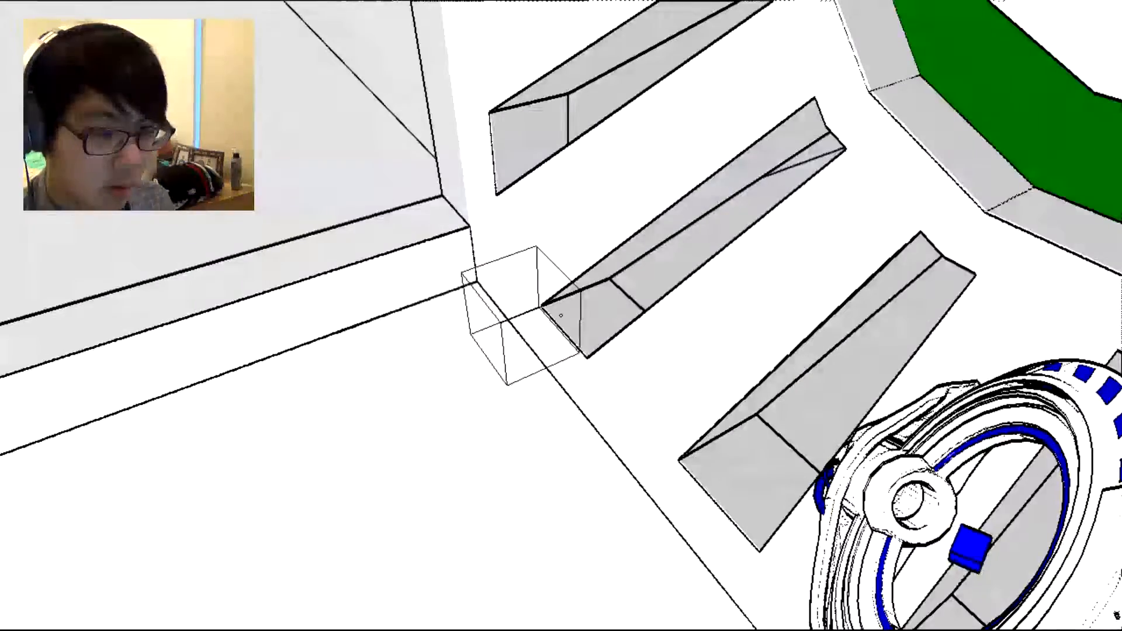
Step: Escape to the black grid hub and click the explored-areas map
{"action": "key", "text": "Escape"}
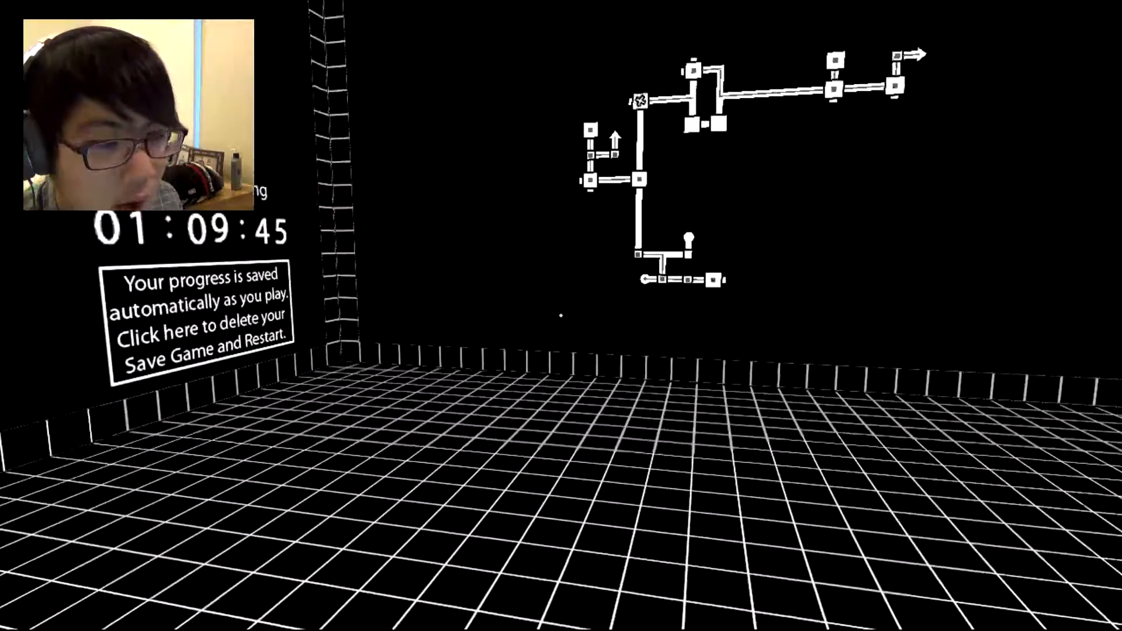
{"action": "left_click", "coordinate": [201, 315]}
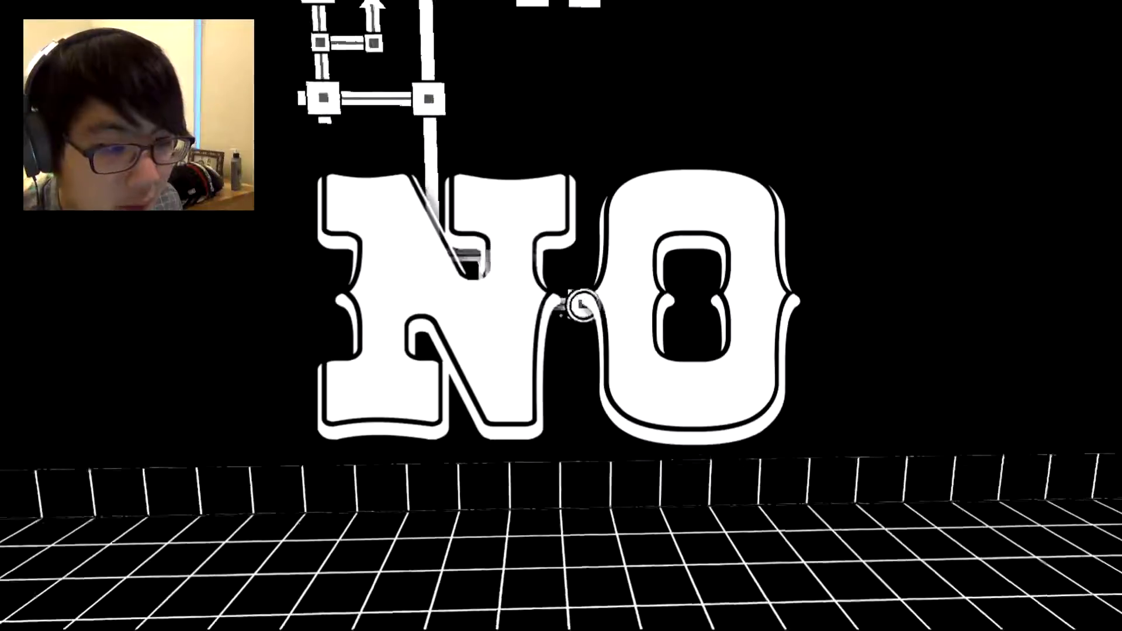